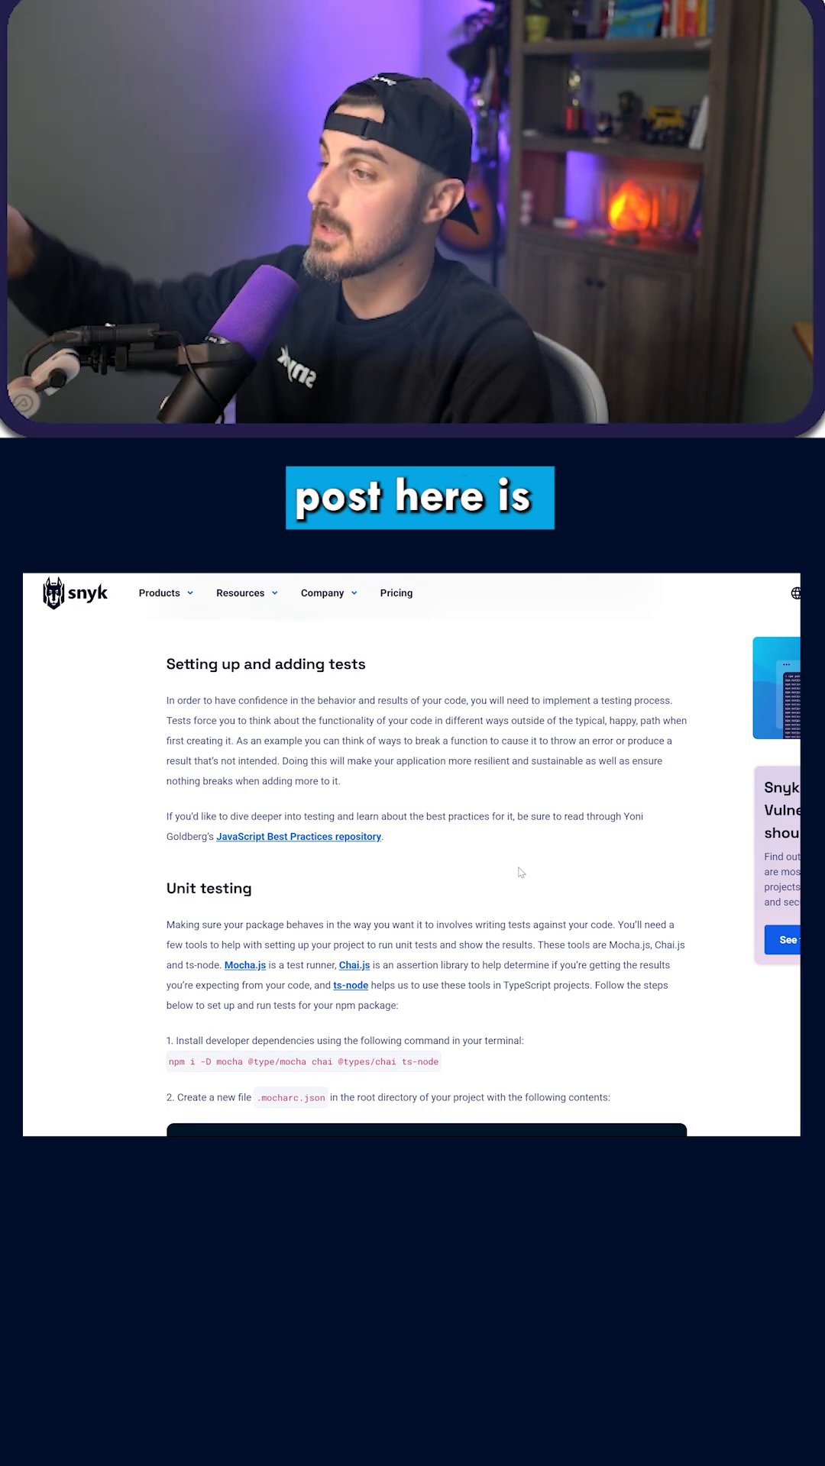
Scroll the Snyk post down to the Unit testing section on Mocha, Chai and ts-node.
{"action": "scroll", "scroll_direction": "down", "scroll_amount": 3}
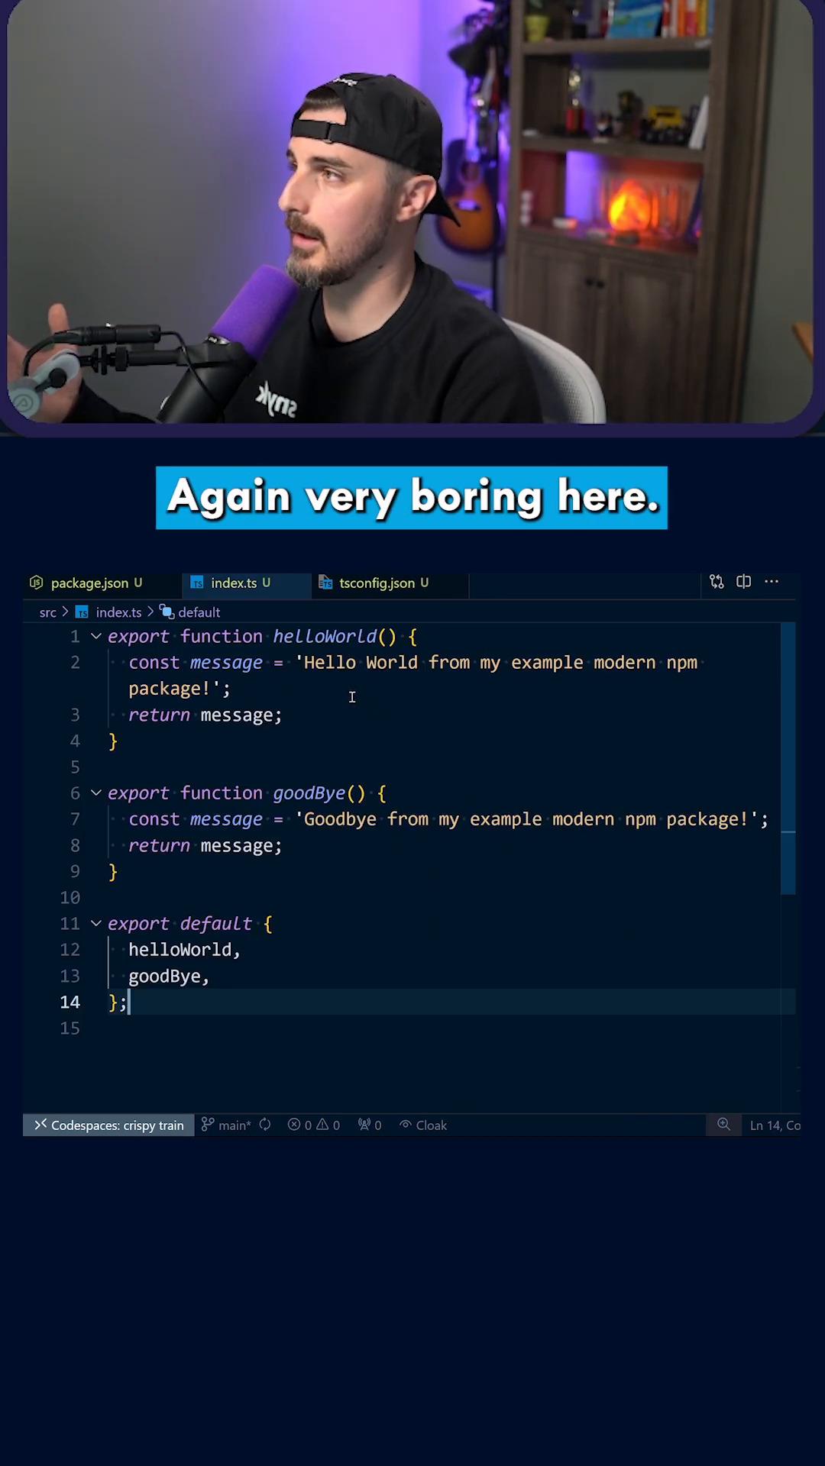
{"action": "left_click", "coordinate": [308, 792]}
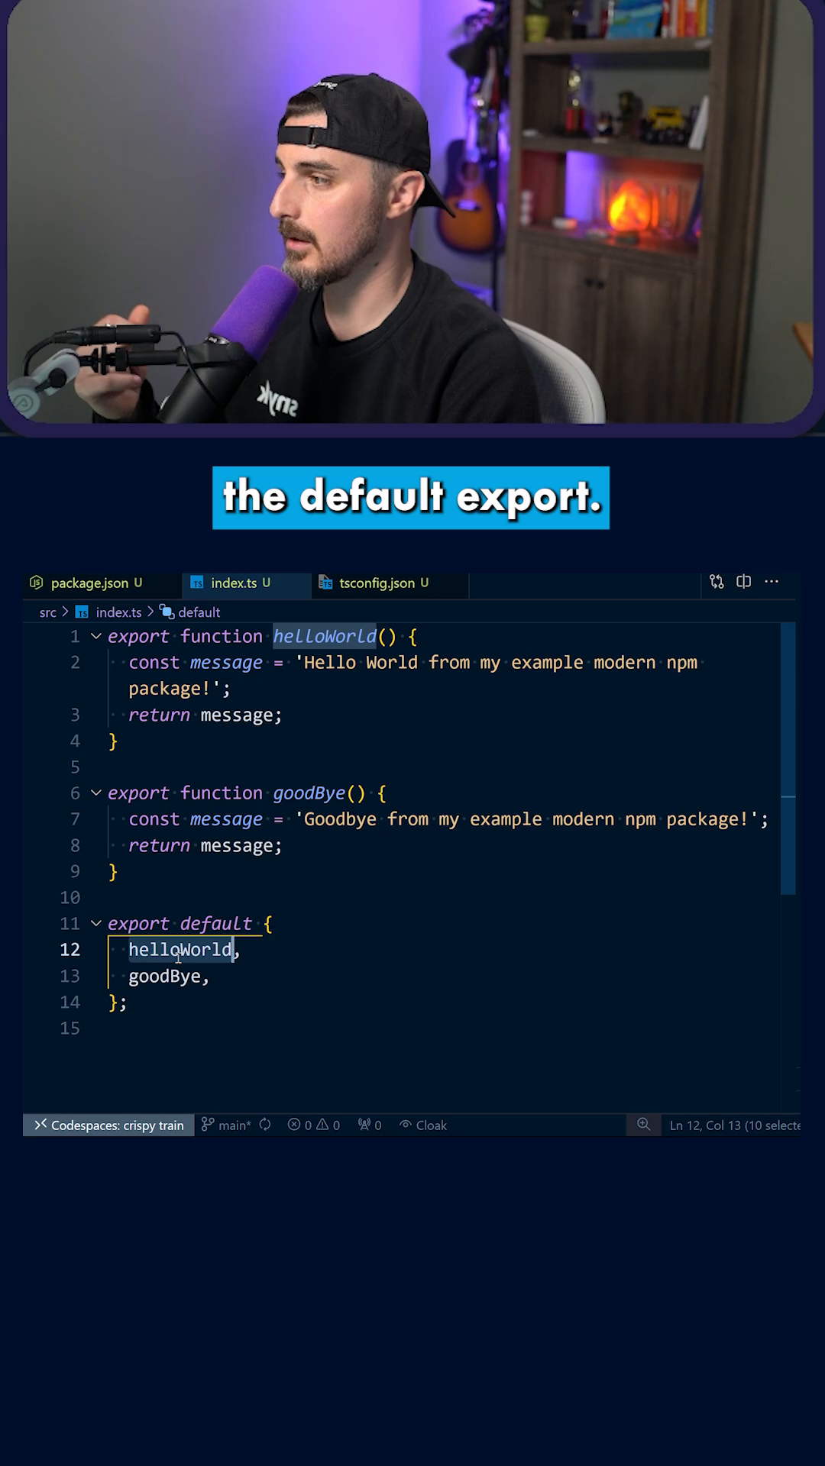
{"action": "left_click", "coordinate": [114, 871]}
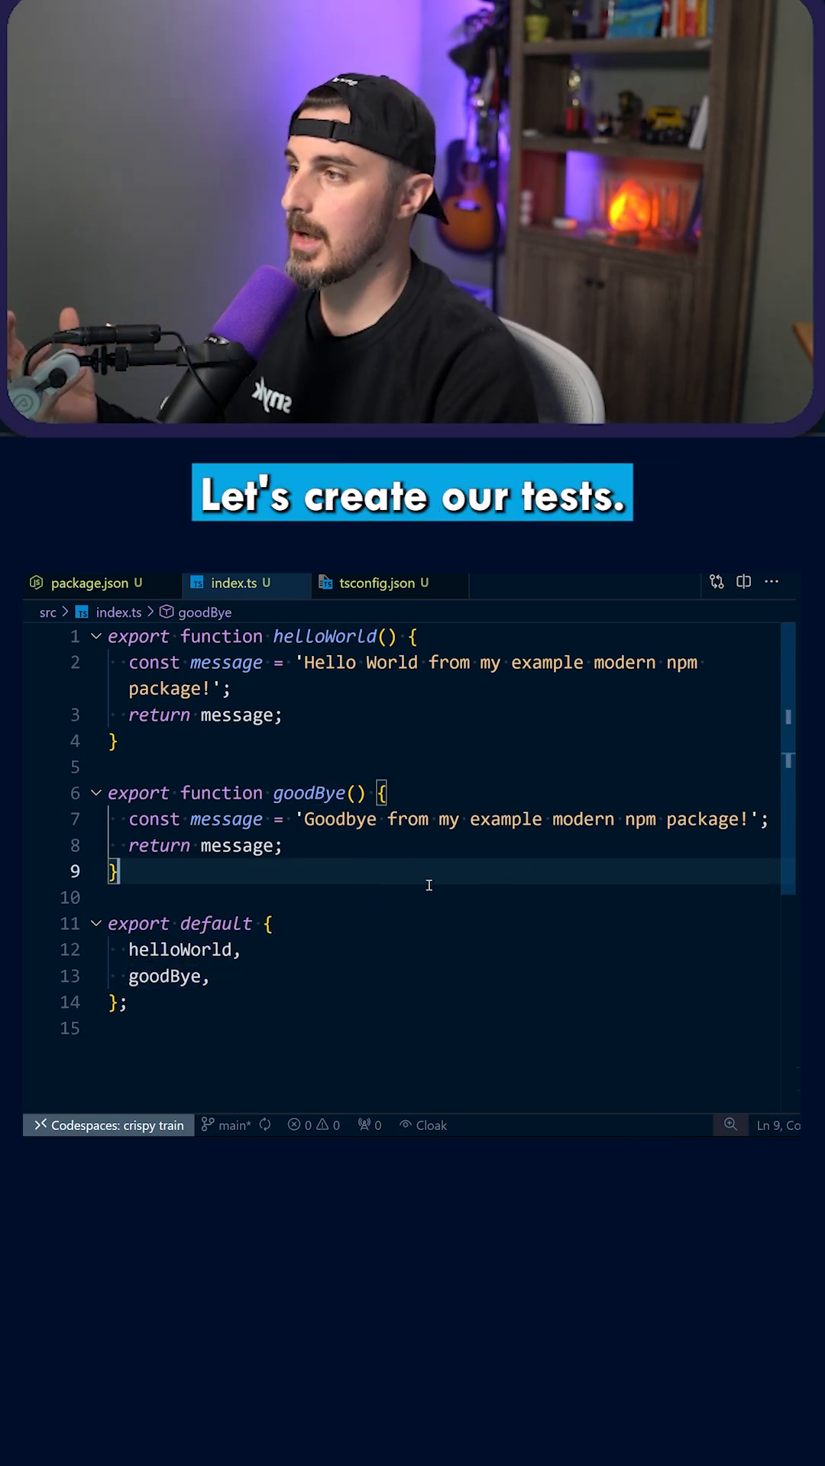
Create a new tests folder in the project root from the Explorer.
{"action": "left_click", "coordinate": [765, 590]}
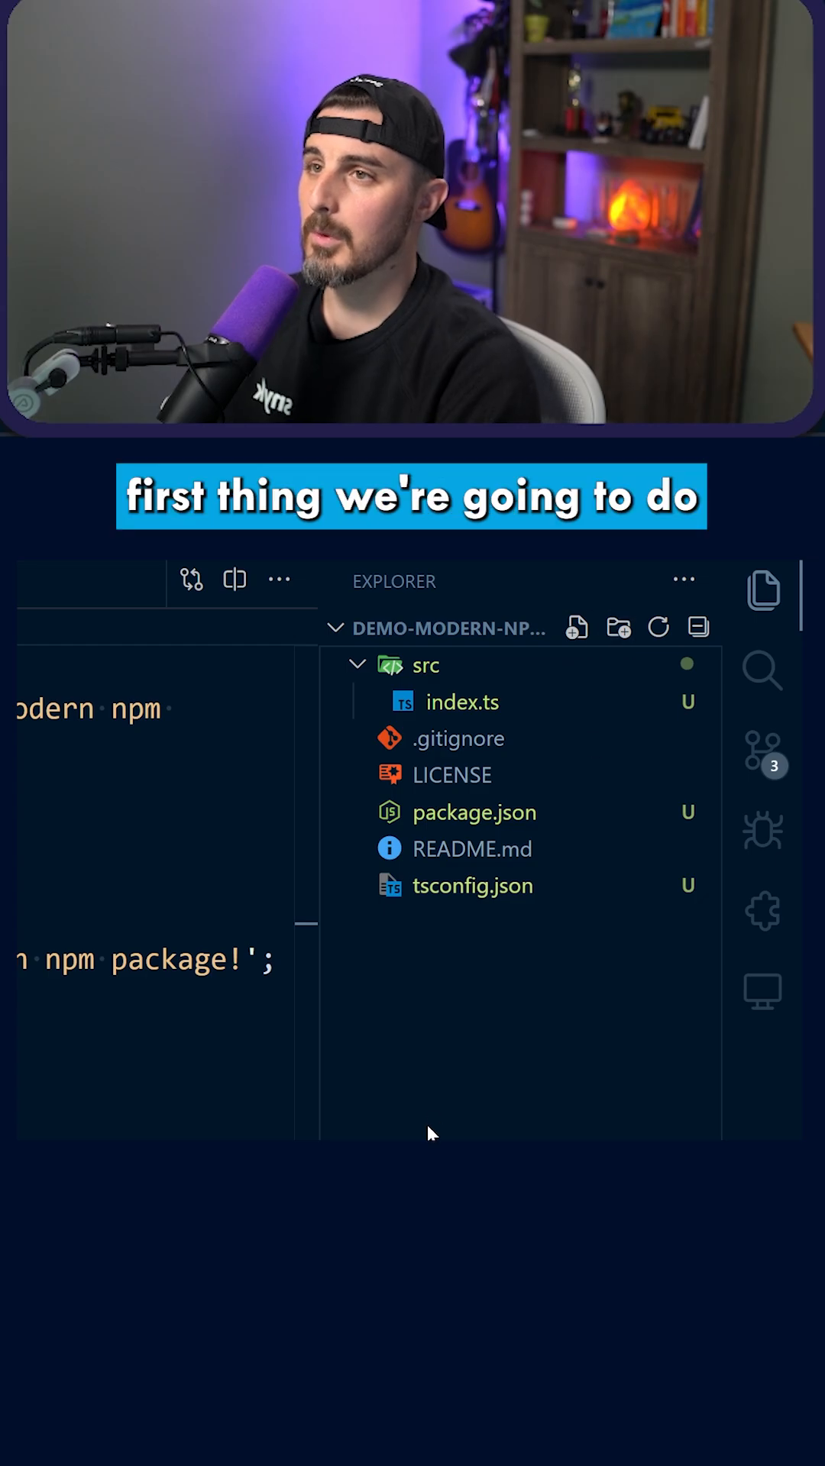
{"action": "left_click", "coordinate": [618, 627]}
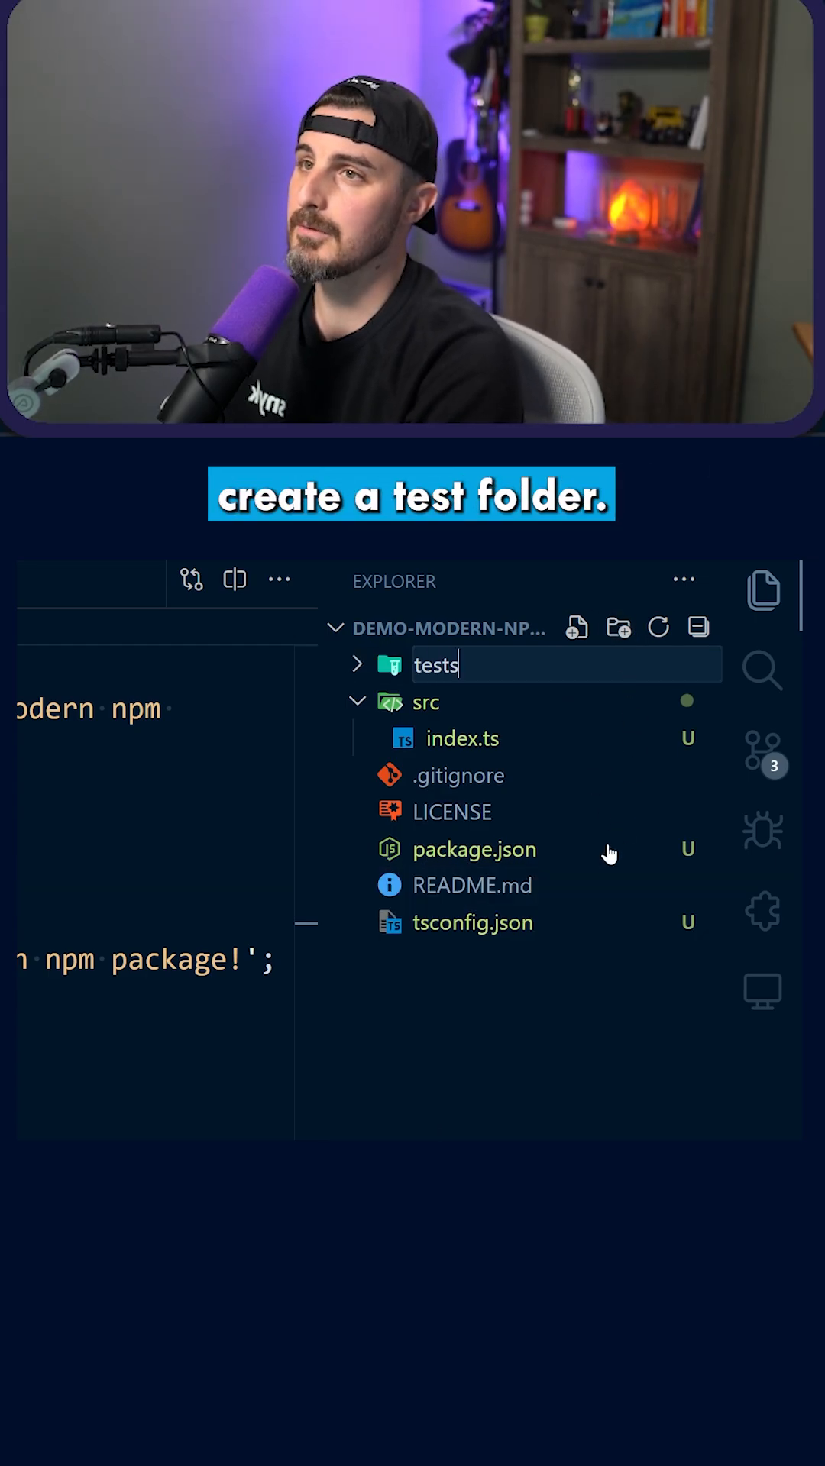
{"action": "key", "text": "Return"}
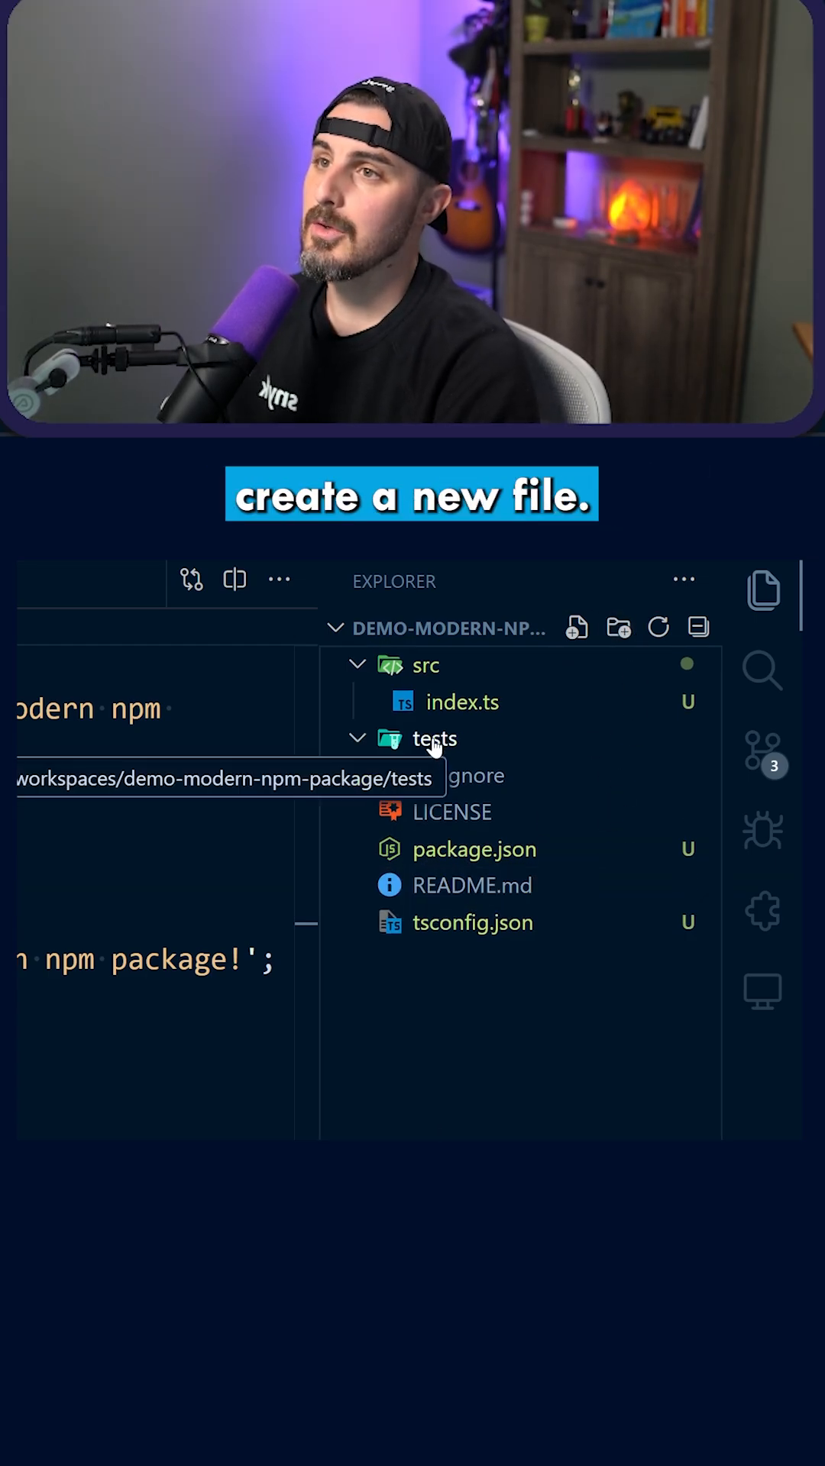
Add a new file inside tests named index.test.ts, correcting 'spec' to 'test'.
{"action": "left_click", "coordinate": [577, 628]}
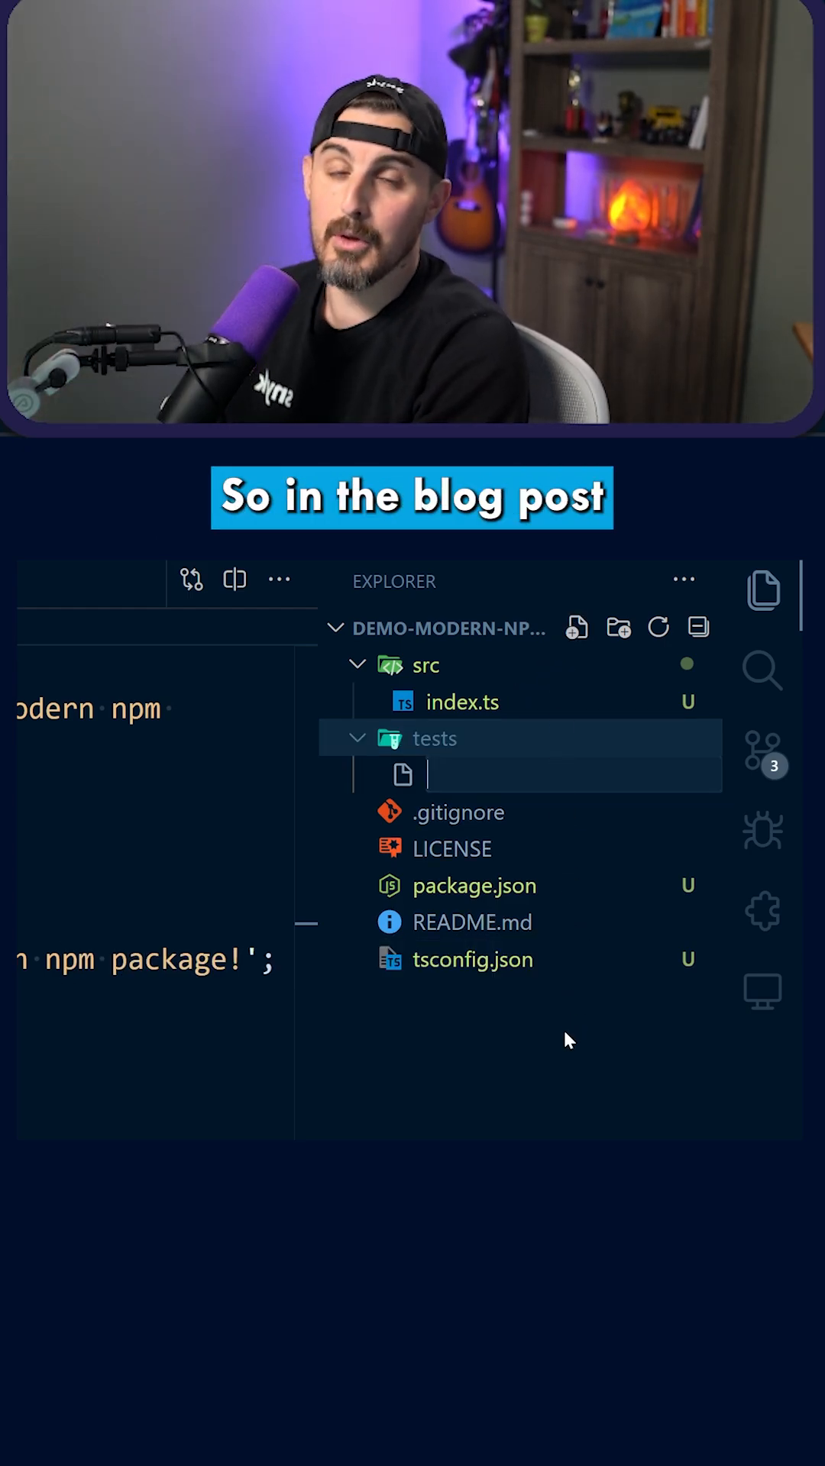
{"action": "type", "text": "index.s"}
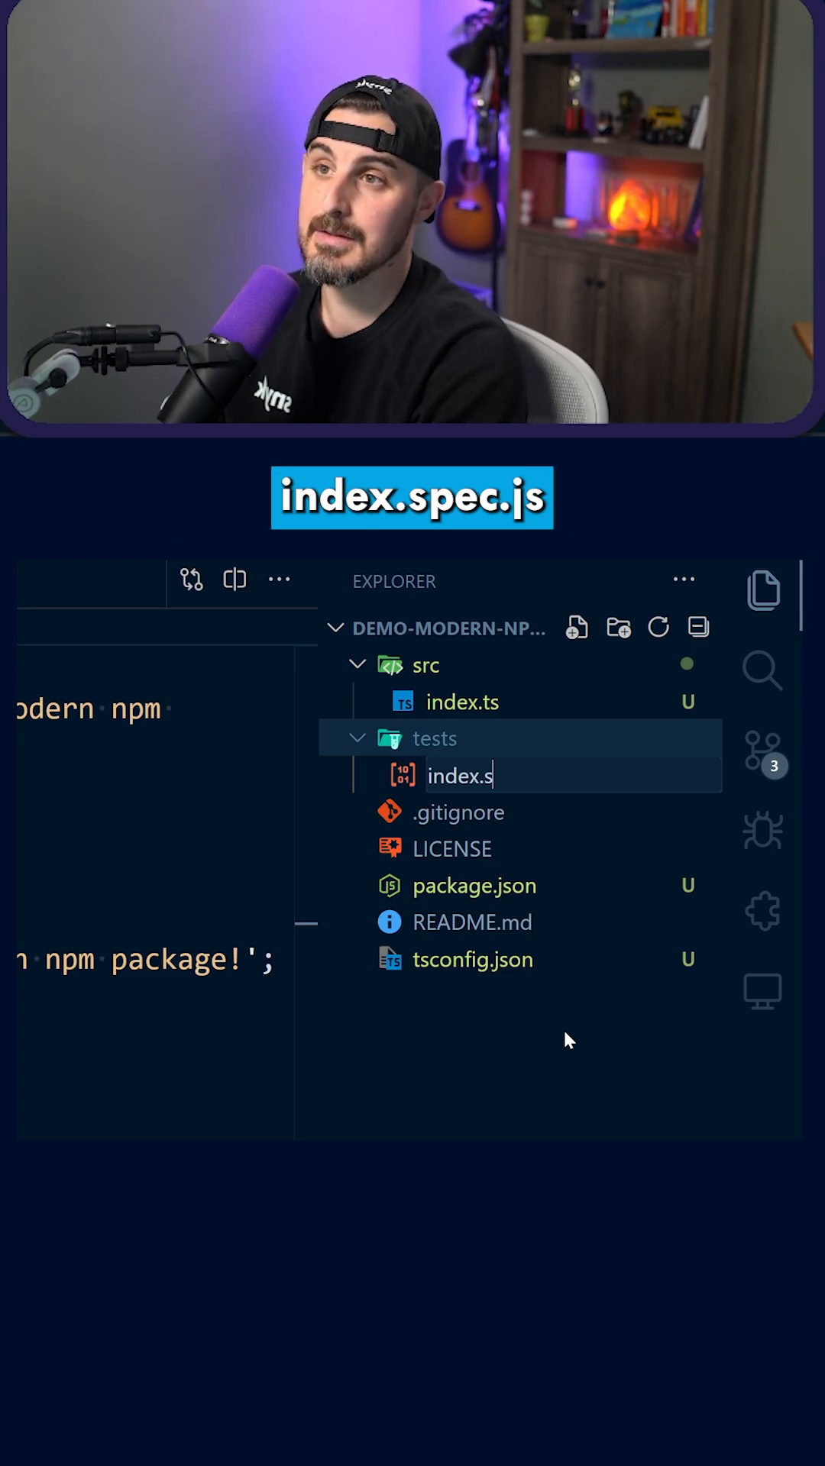
{"action": "type", "text": "pec."}
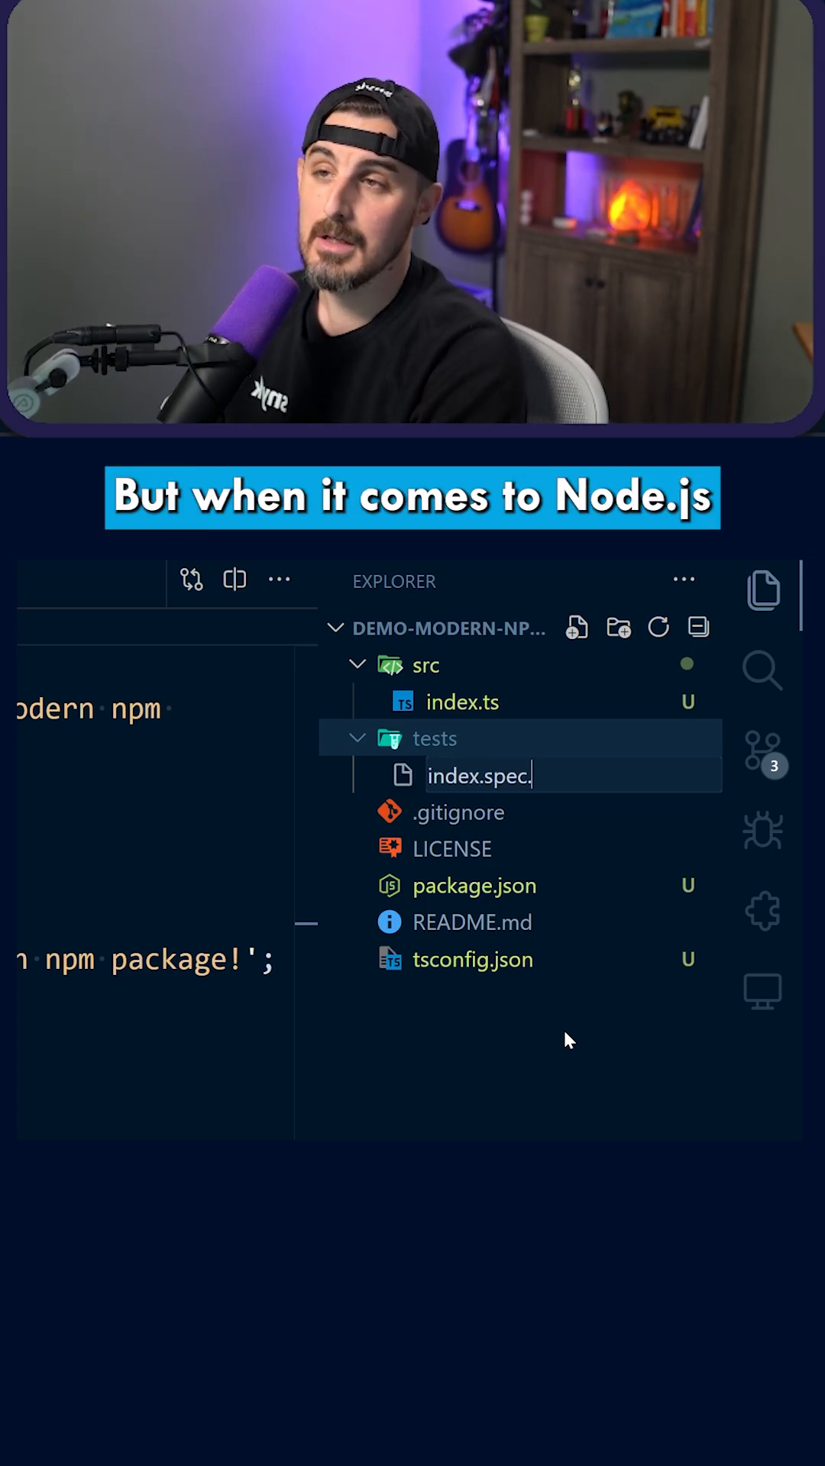
{"action": "key", "text": "Backspace"}
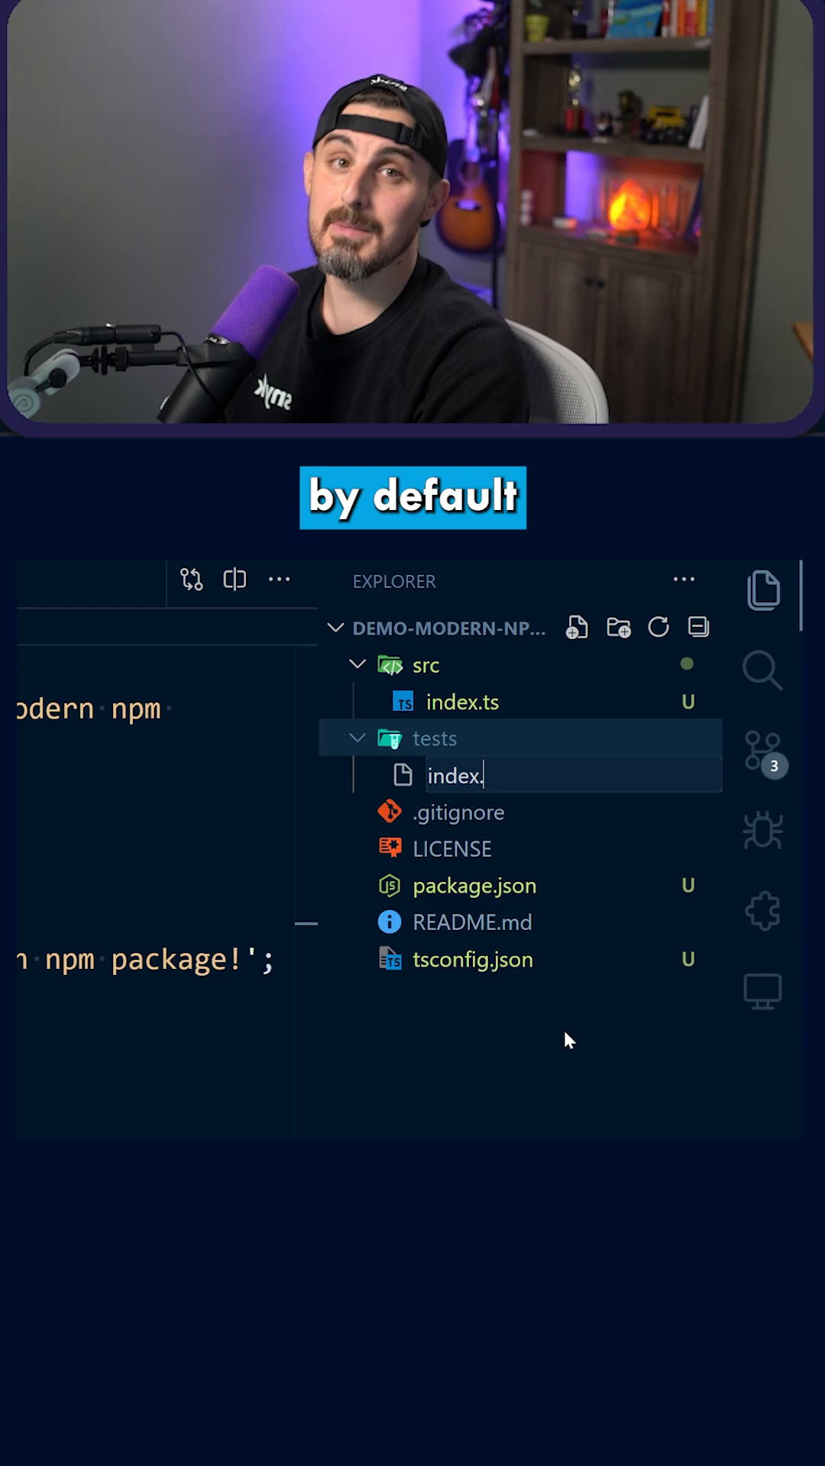
{"action": "type", "text": "test"}
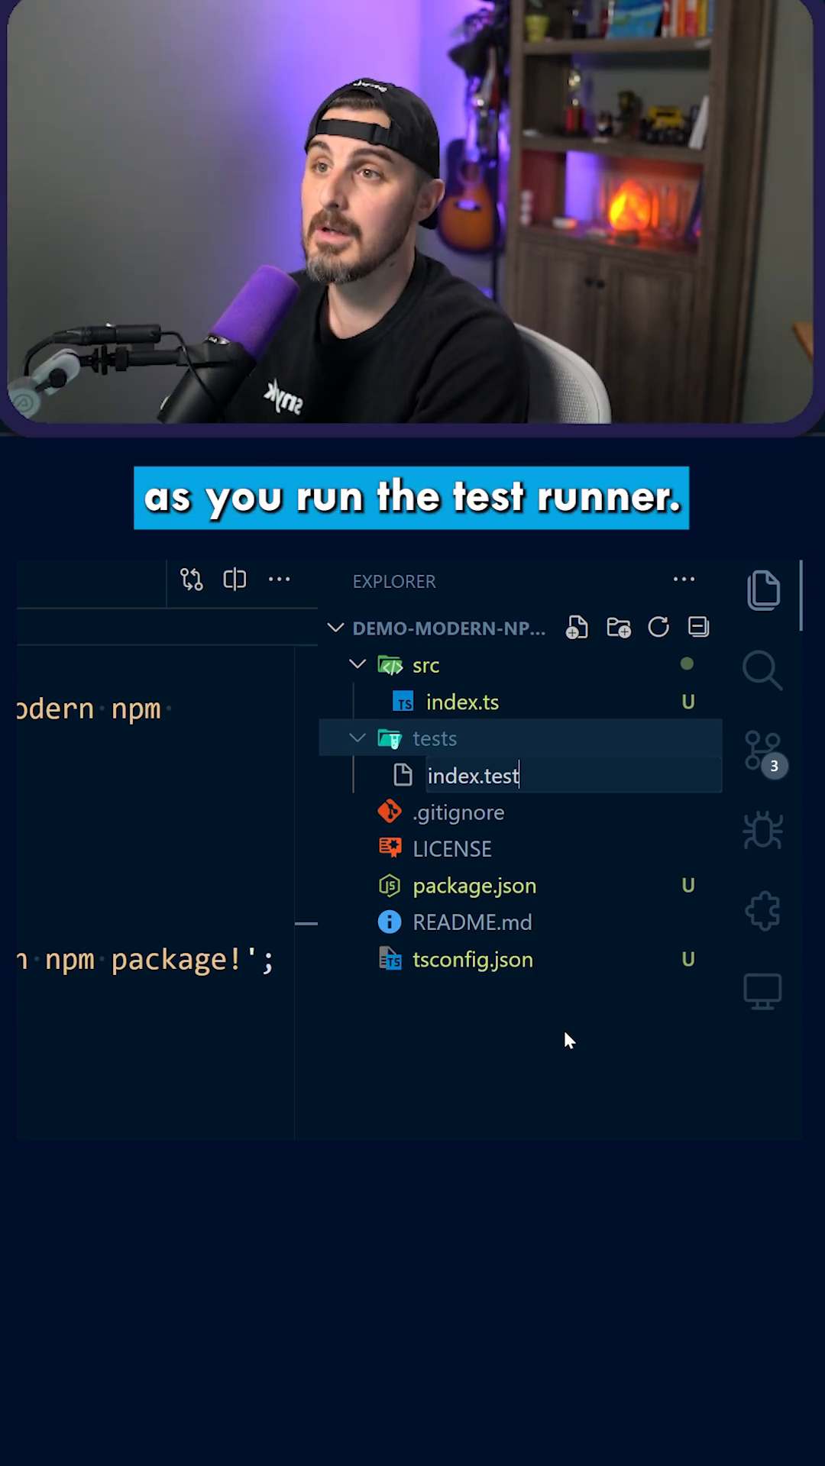
{"action": "type", "text": ".ts"}
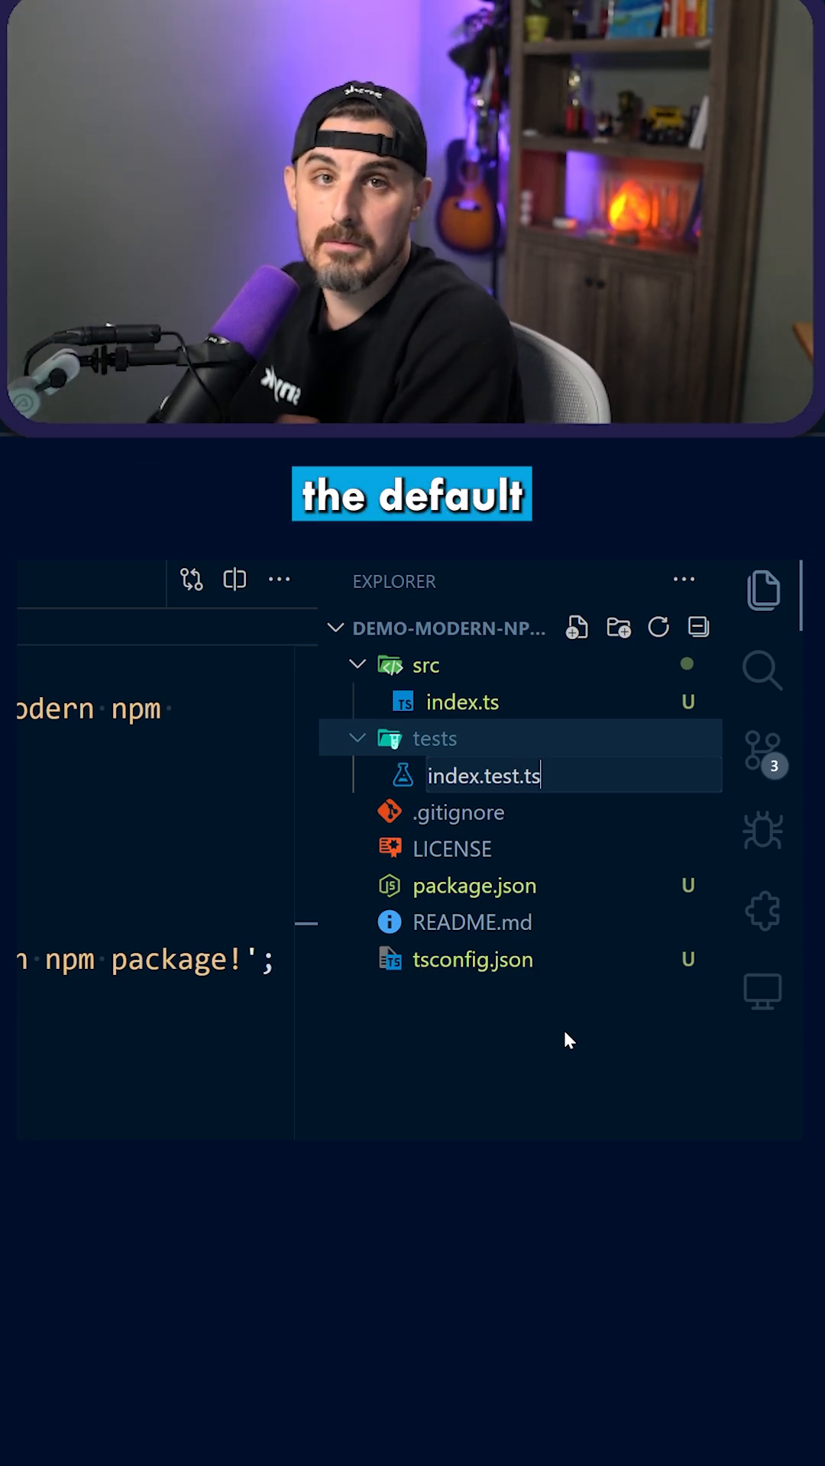